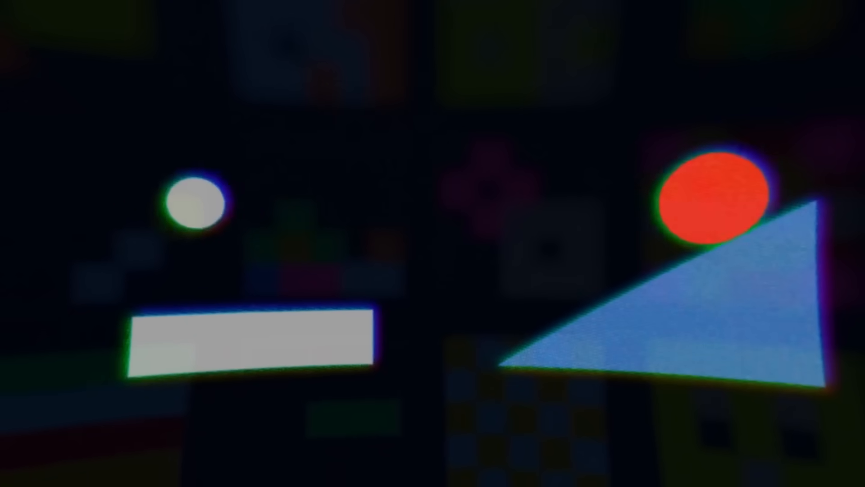
{"action": "right_click", "coordinate": [125, 142]}
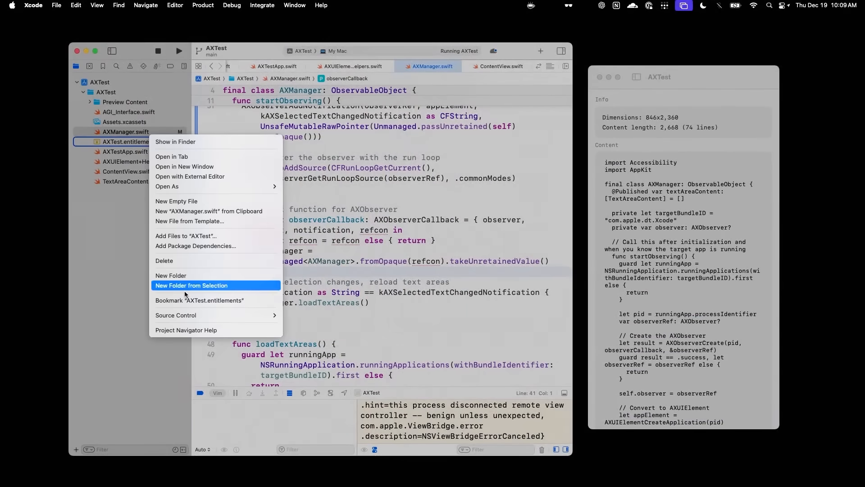
{"action": "key", "text": "Escape"}
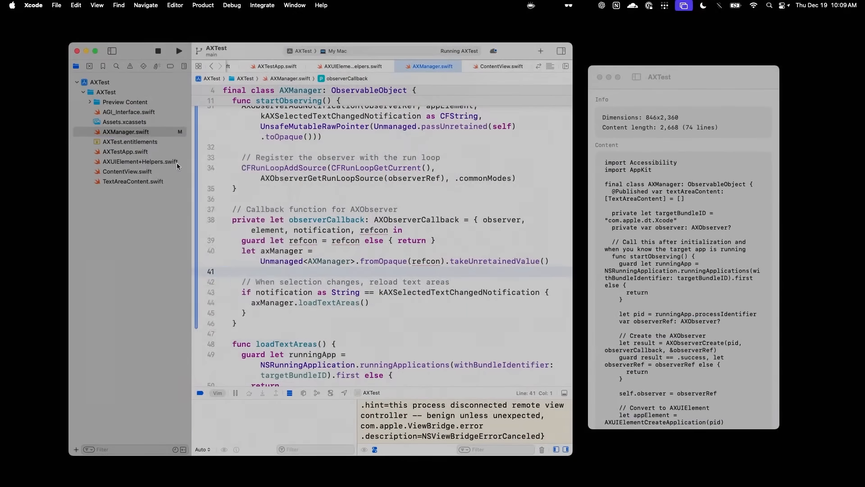
{"action": "right_click", "coordinate": [126, 132]}
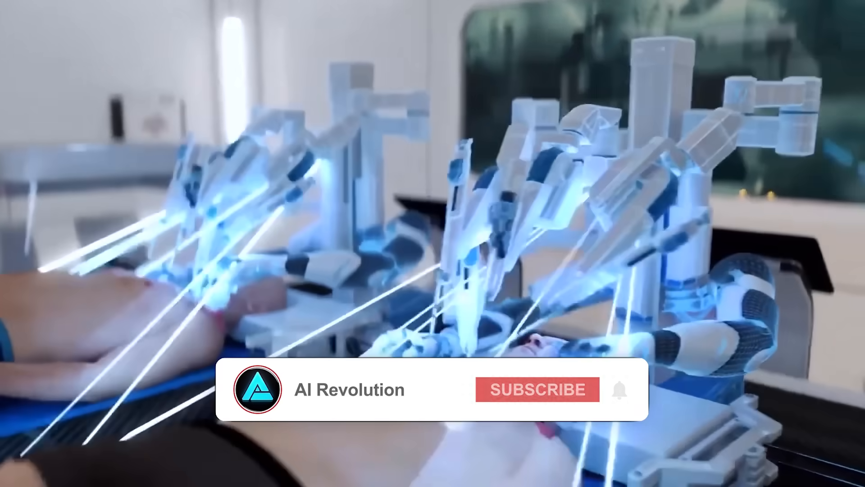
{"action": "left_click", "coordinate": [536, 402]}
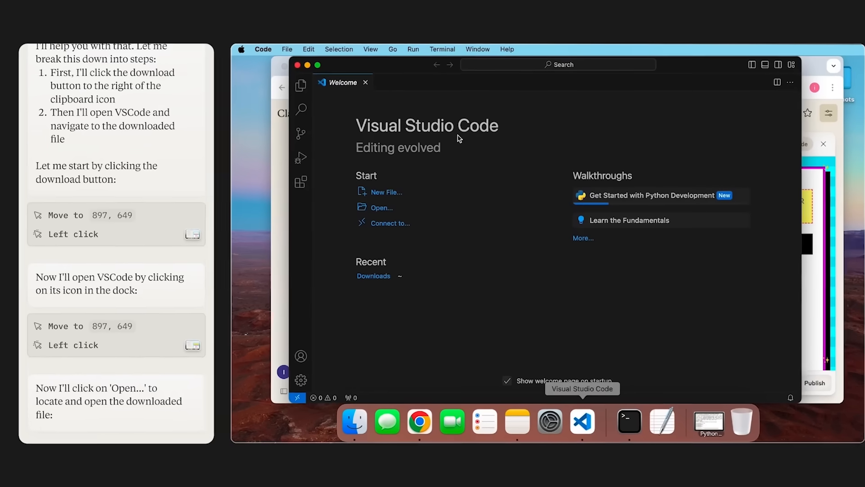
{"action": "left_click", "coordinate": [382, 208]}
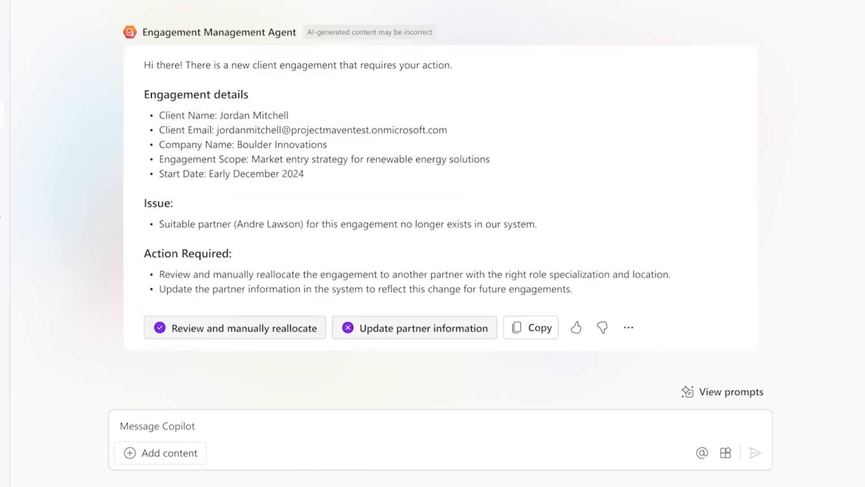
{"action": "left_click", "coordinate": [235, 328]}
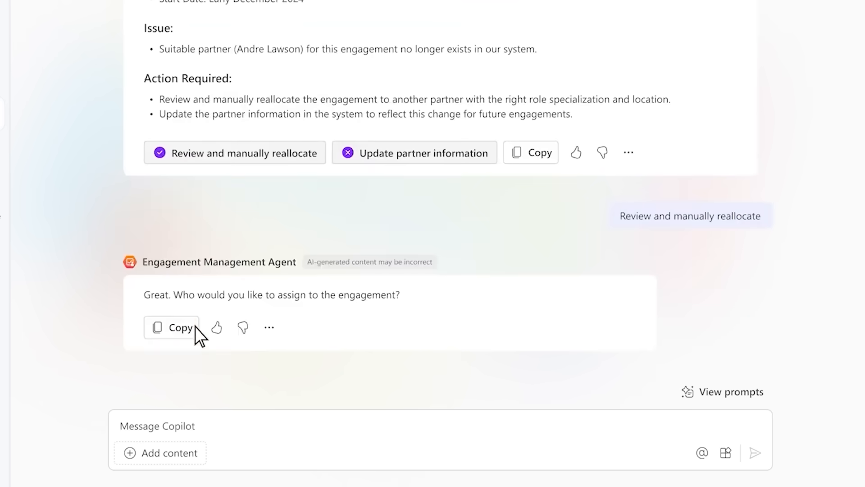
{"action": "type", "text": "Henry Bril"}
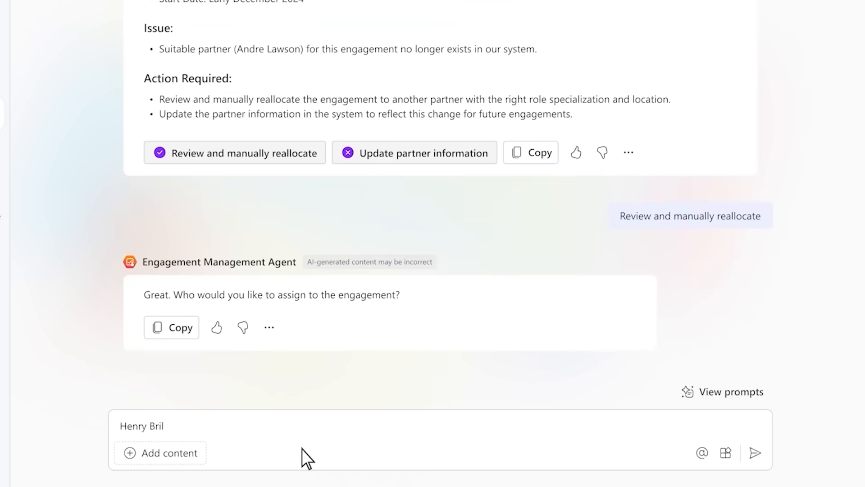